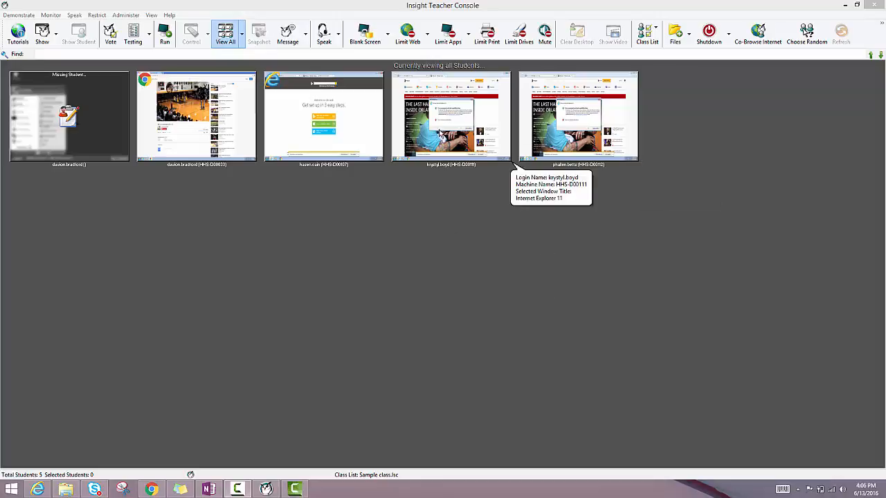
pyautogui.moveTo(340, 140)
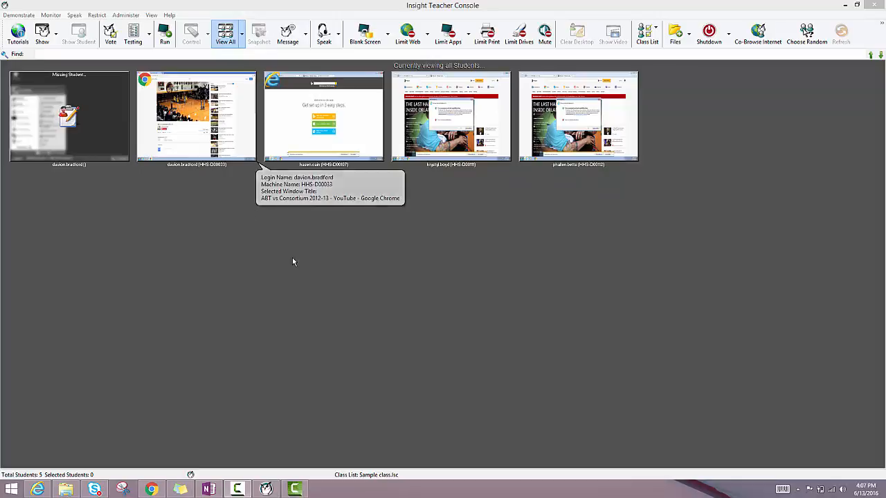
pyautogui.moveTo(471, 158)
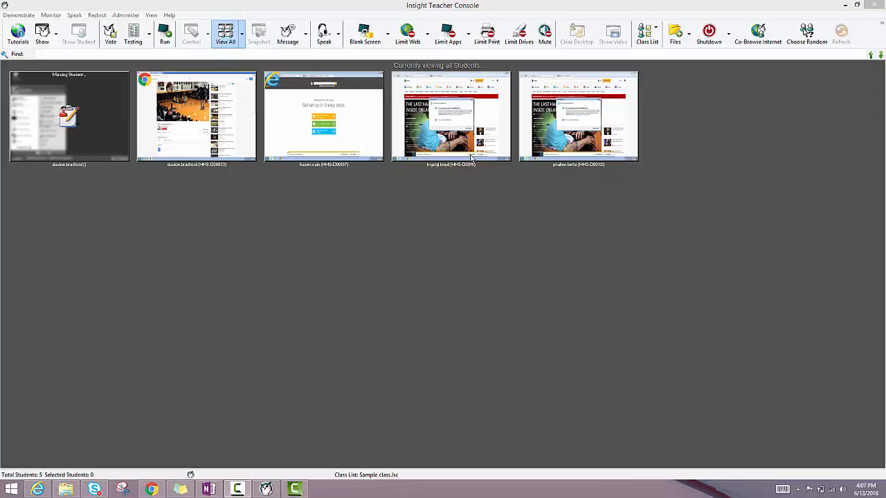
# Step: Ctrl-select the third, fifth and second student thumbnails so three students are selected
pyautogui.click(451, 116)
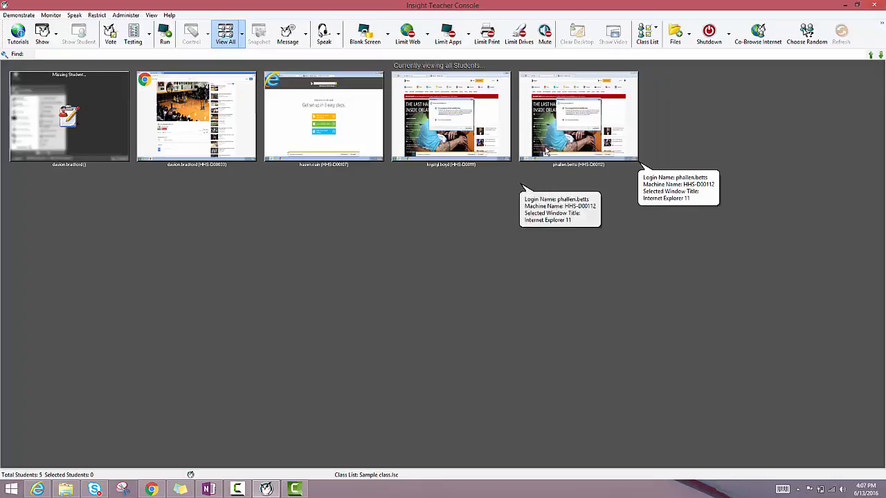
pyautogui.click(578, 116)
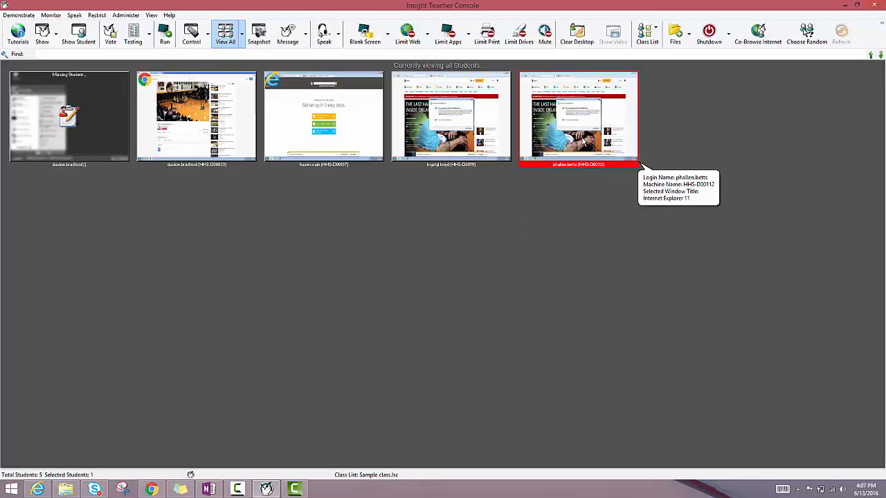
pyautogui.moveTo(323, 124)
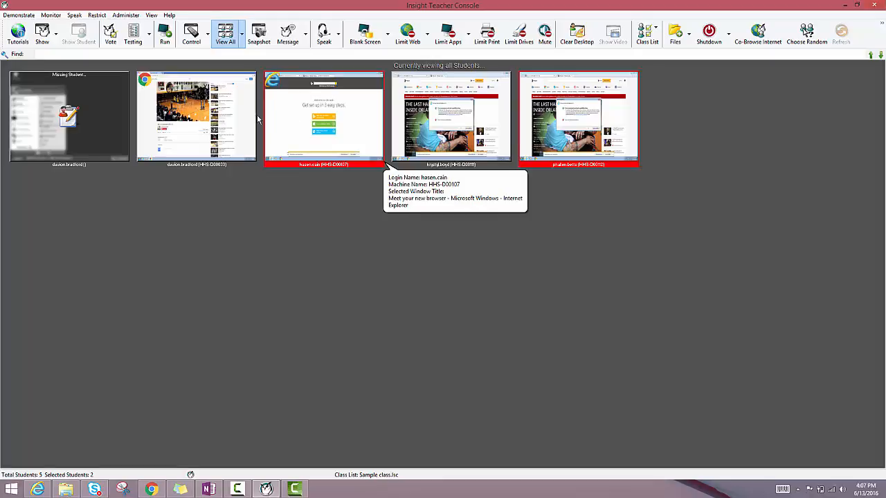
pyautogui.click(196, 118)
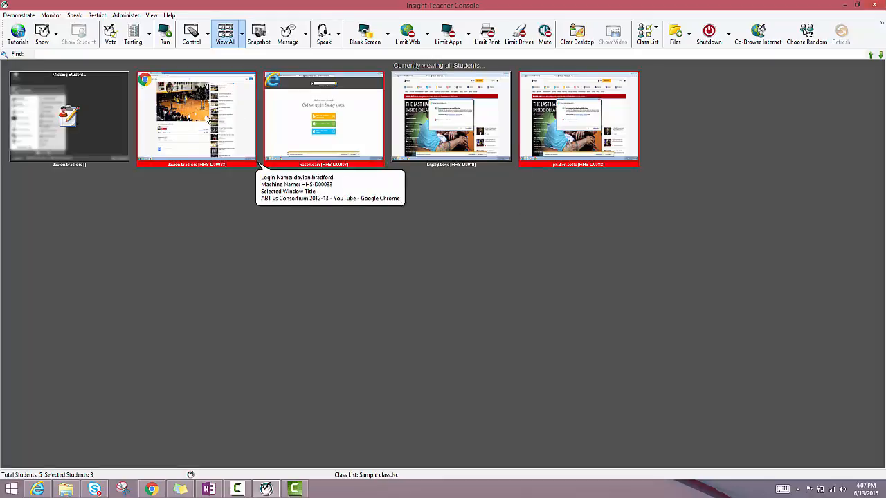
pyautogui.moveTo(322, 143)
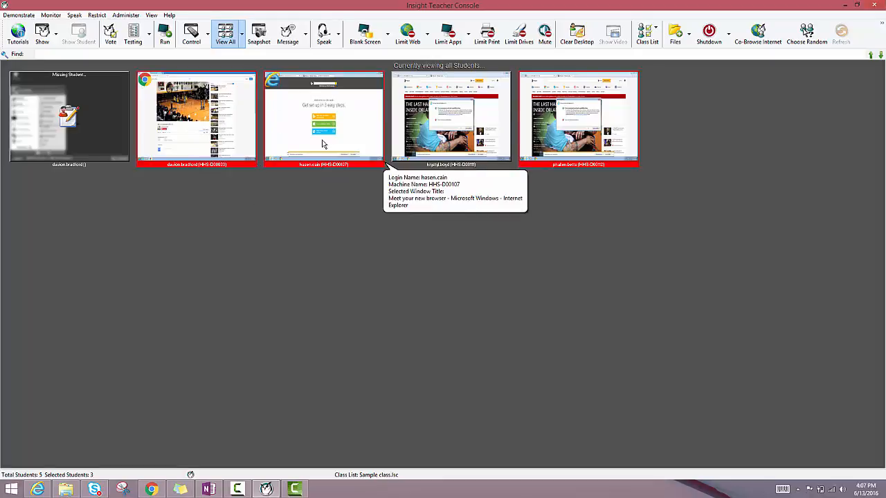
pyautogui.moveTo(38, 112)
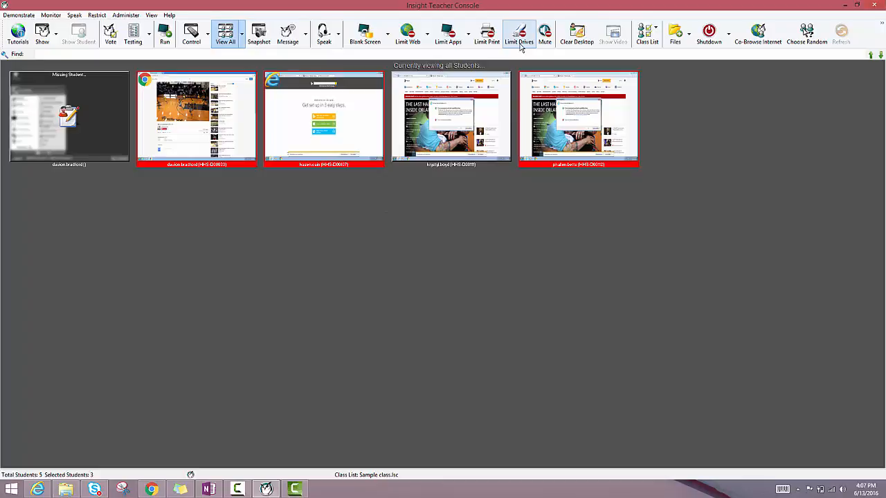
pyautogui.moveTo(407, 32)
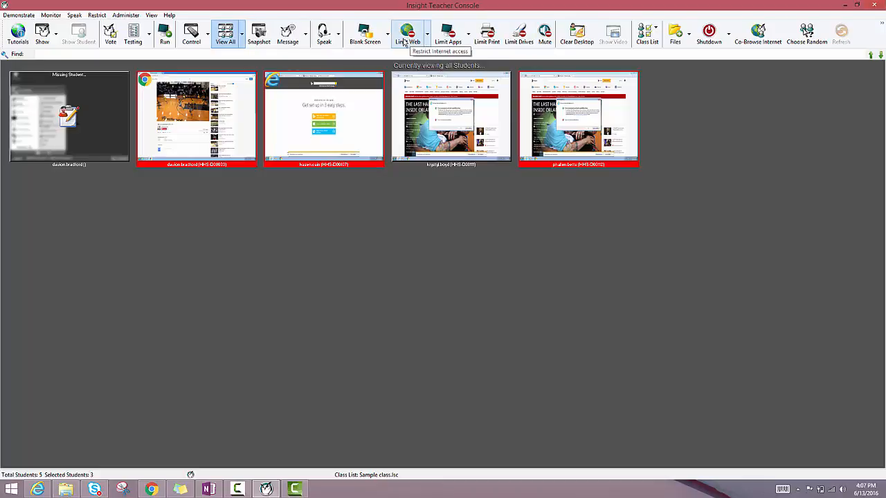
pyautogui.moveTo(395, 372)
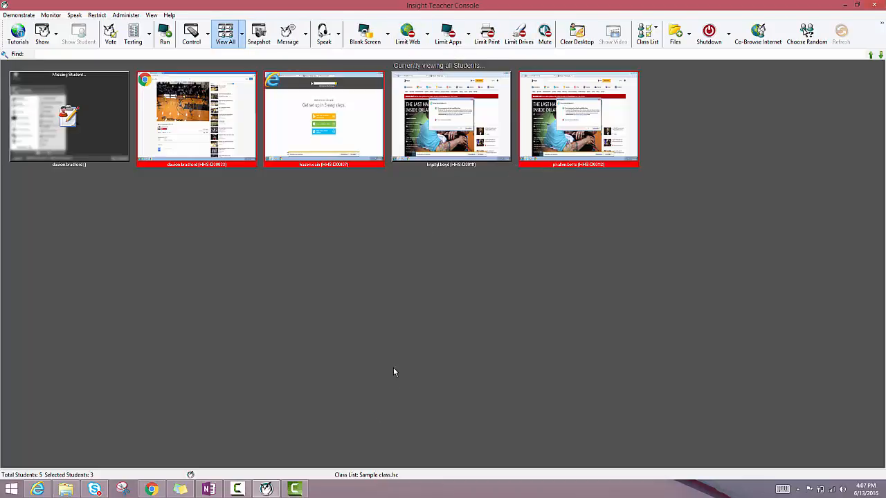